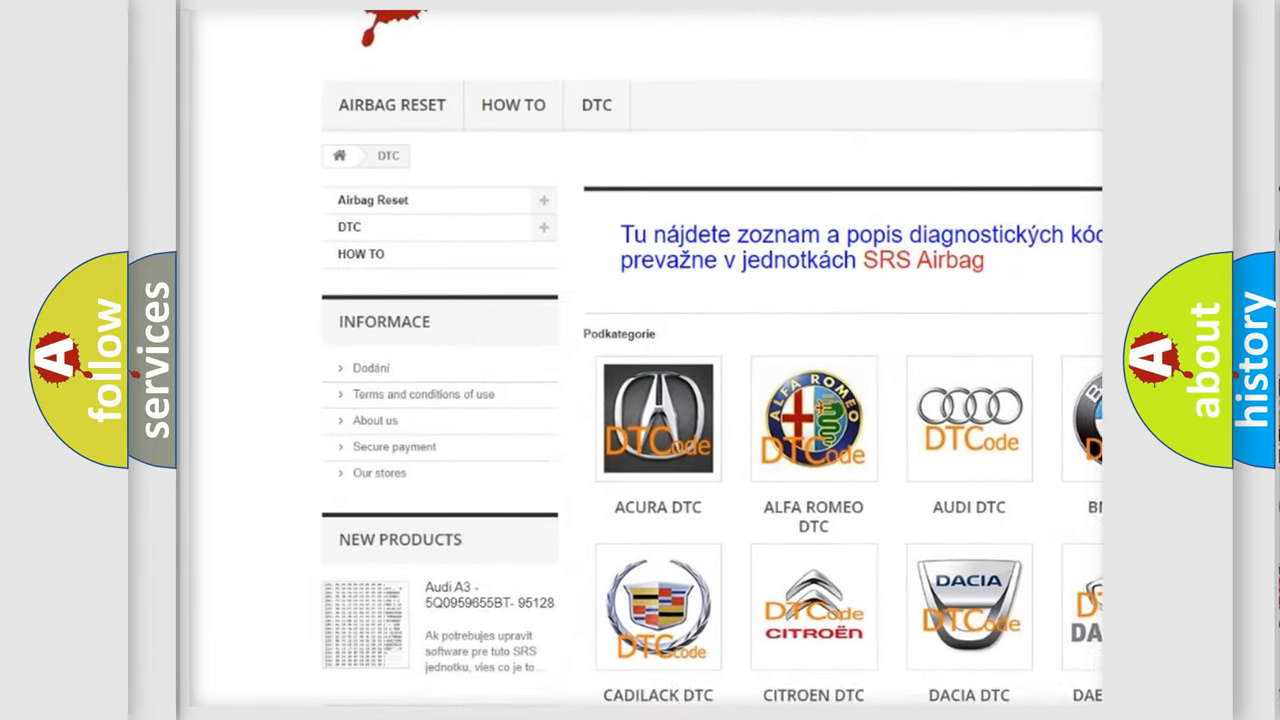
{"action": "scroll", "scroll_direction": "down", "scroll_amount": 3}
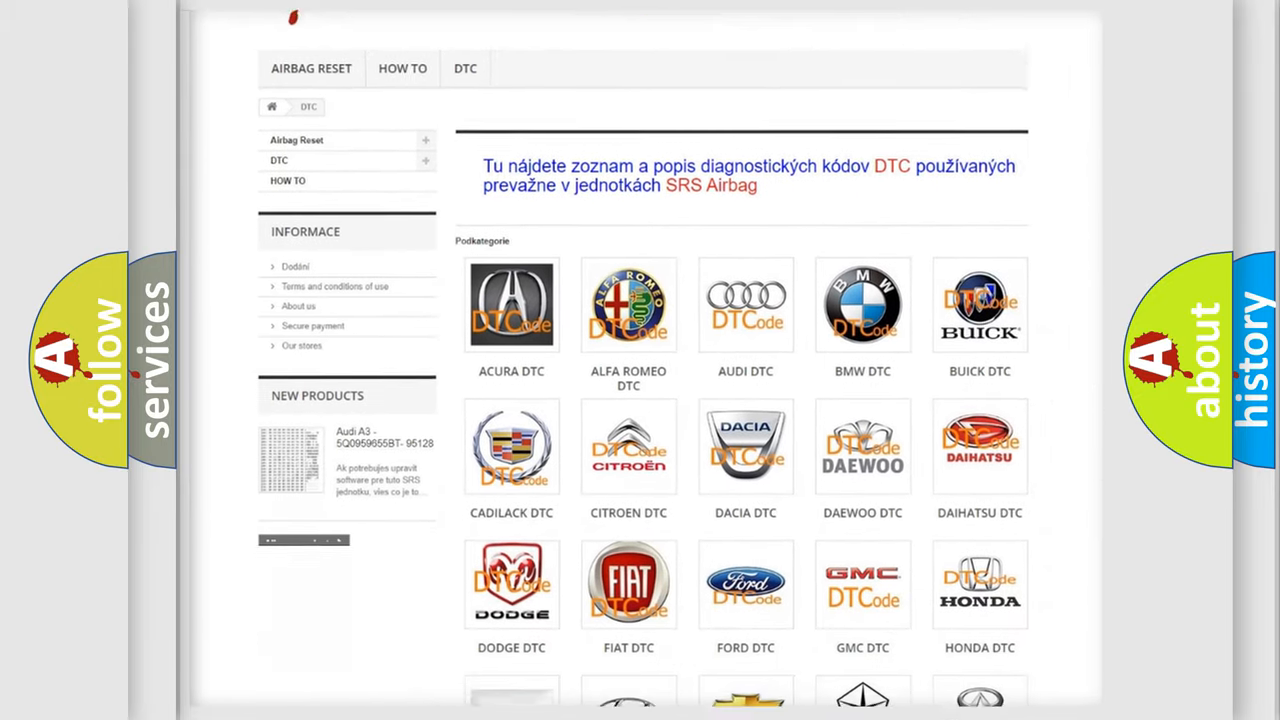
{"action": "scroll", "scroll_direction": "down", "scroll_amount": 3}
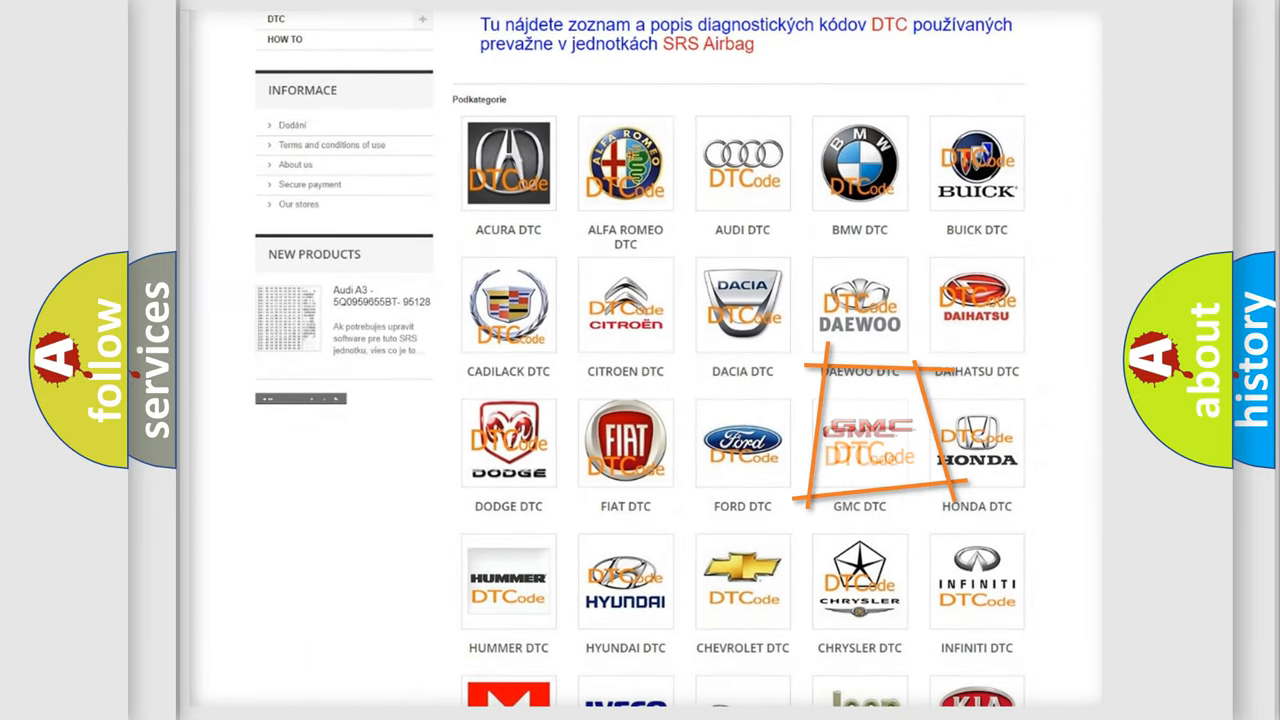